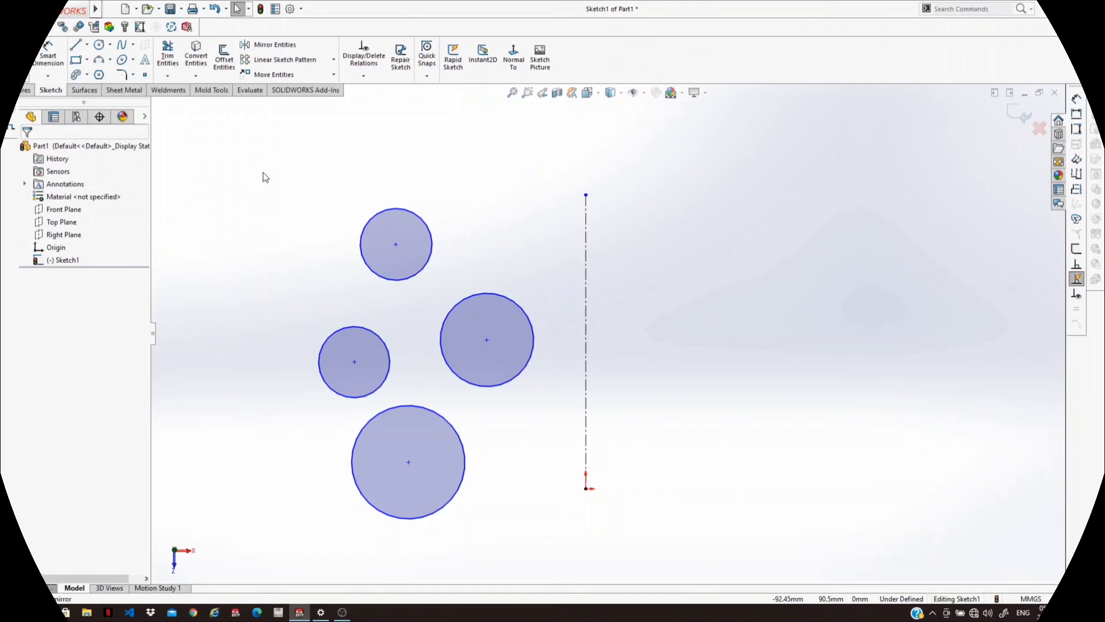
Step: Mirror the four circles about the vertical centerline with Copy, producing a matching right-side set
left_click(275, 44)
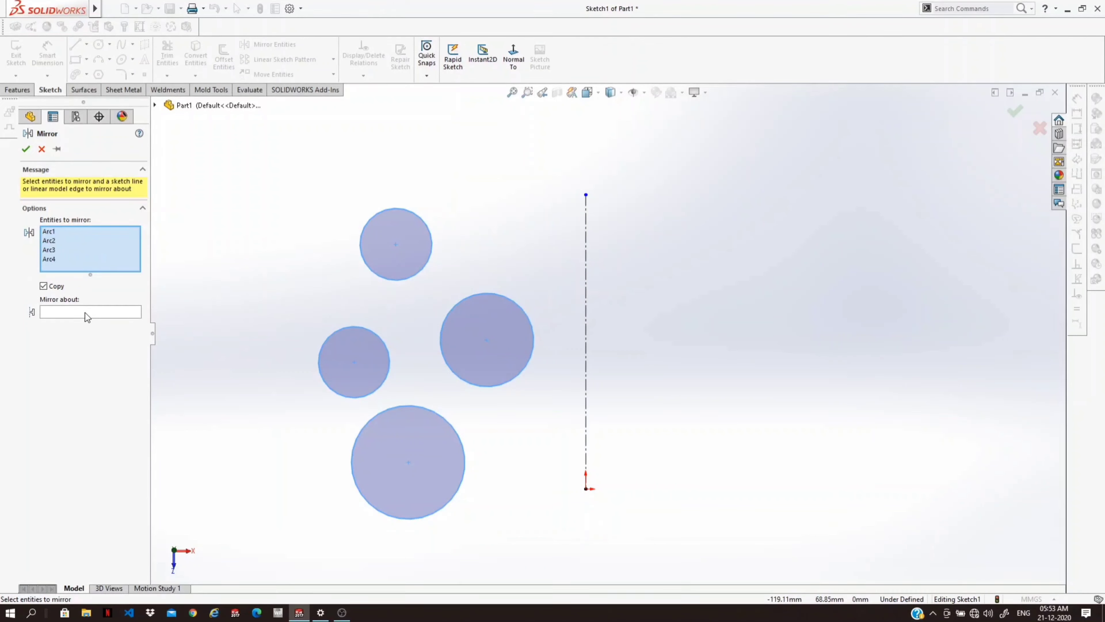
left_click(90, 311)
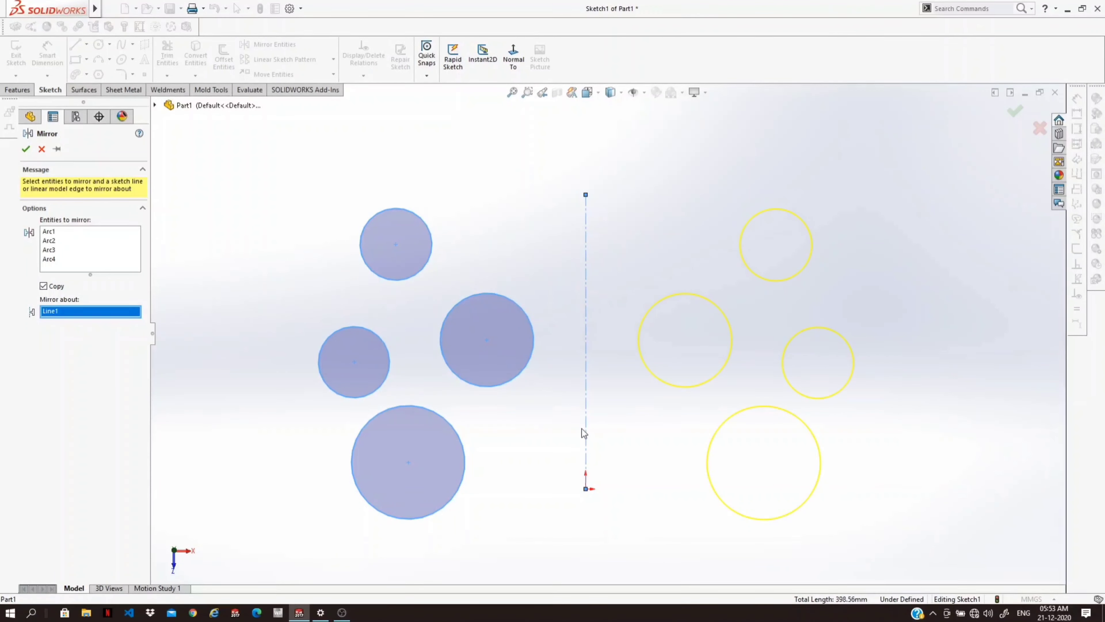
left_click(26, 149)
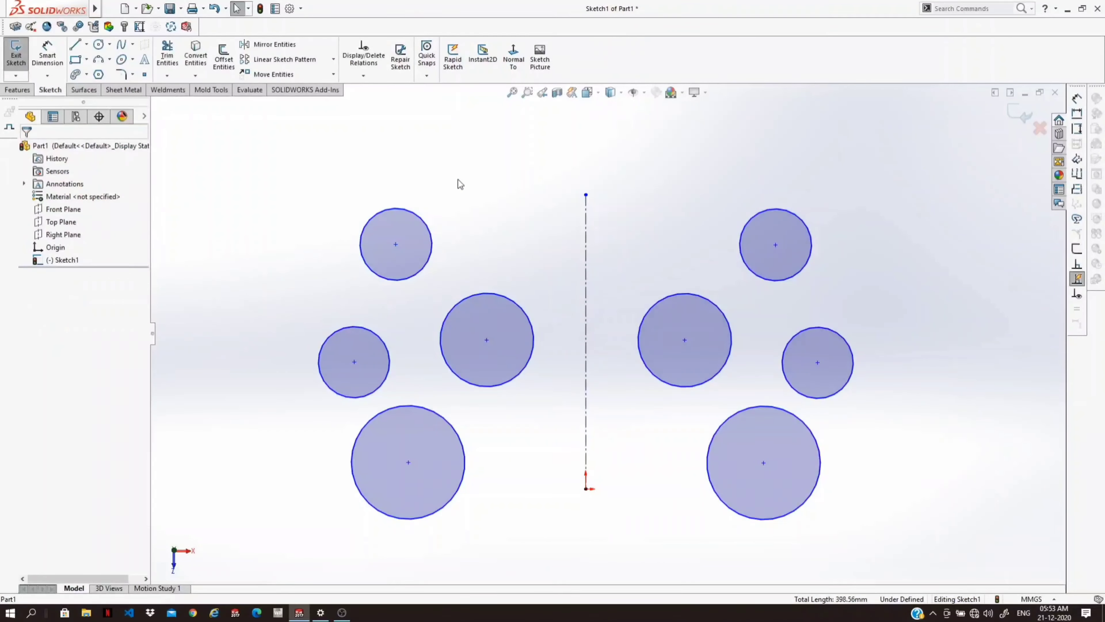
mouse_move(538, 289)
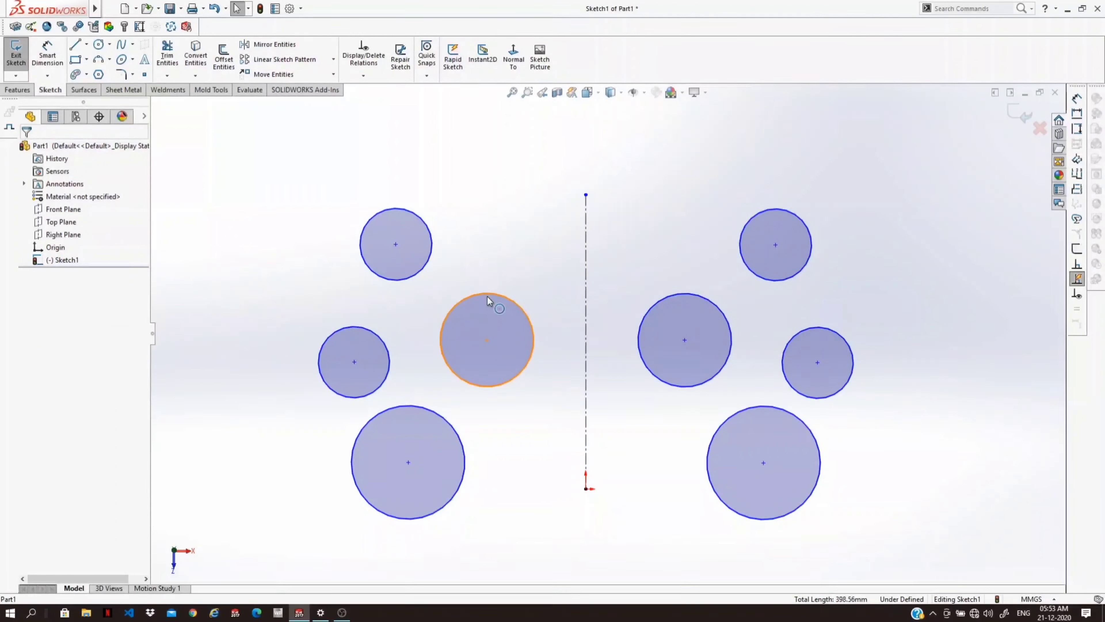
Step: Select the left circle nearest the centerline to show its Symmetric relation to the mirrored copy
left_click(487, 317)
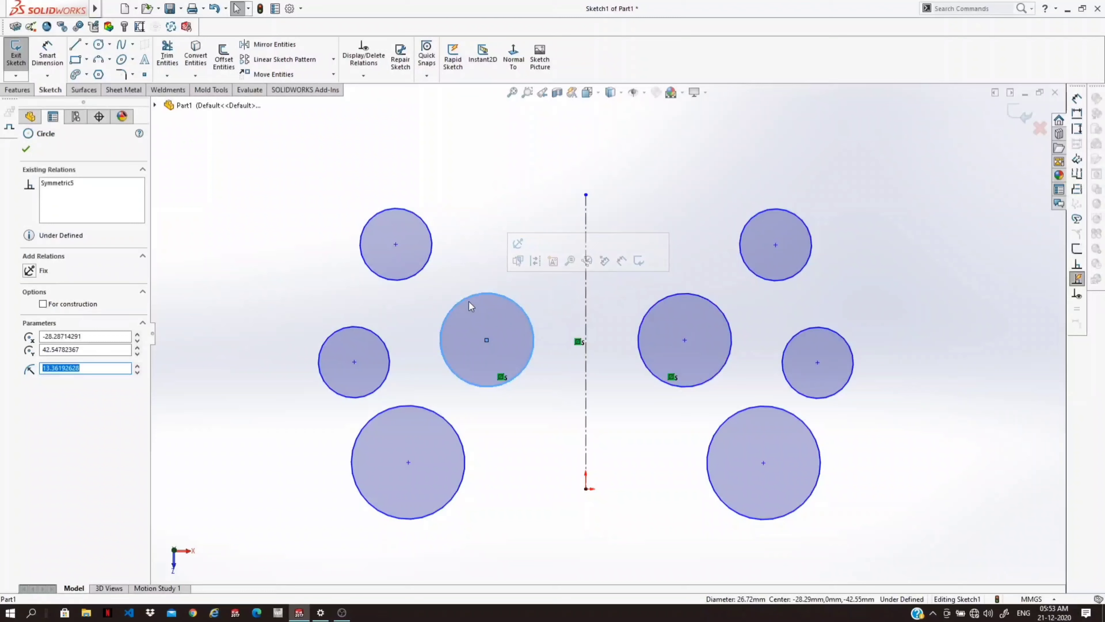